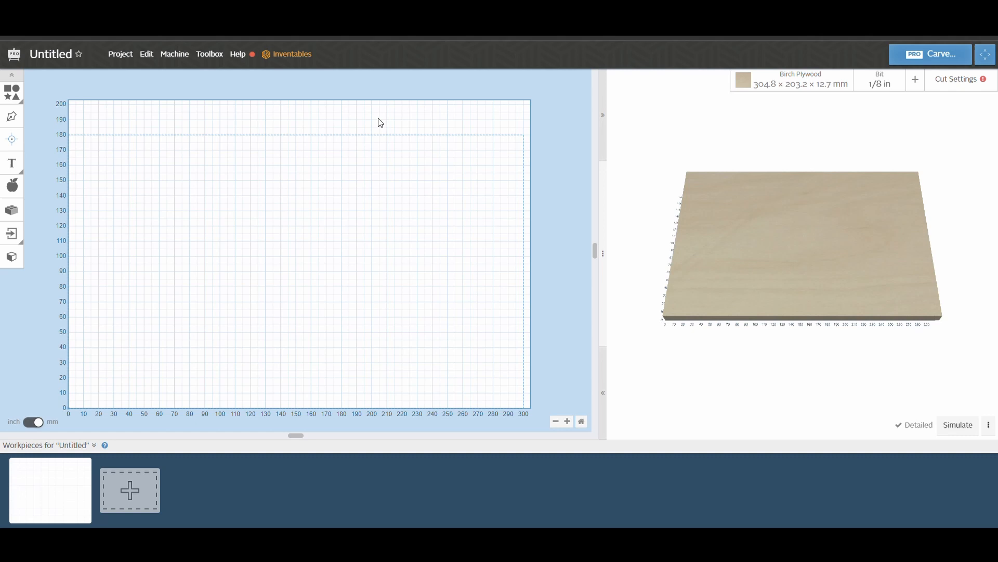
pyautogui.moveTo(675, 111)
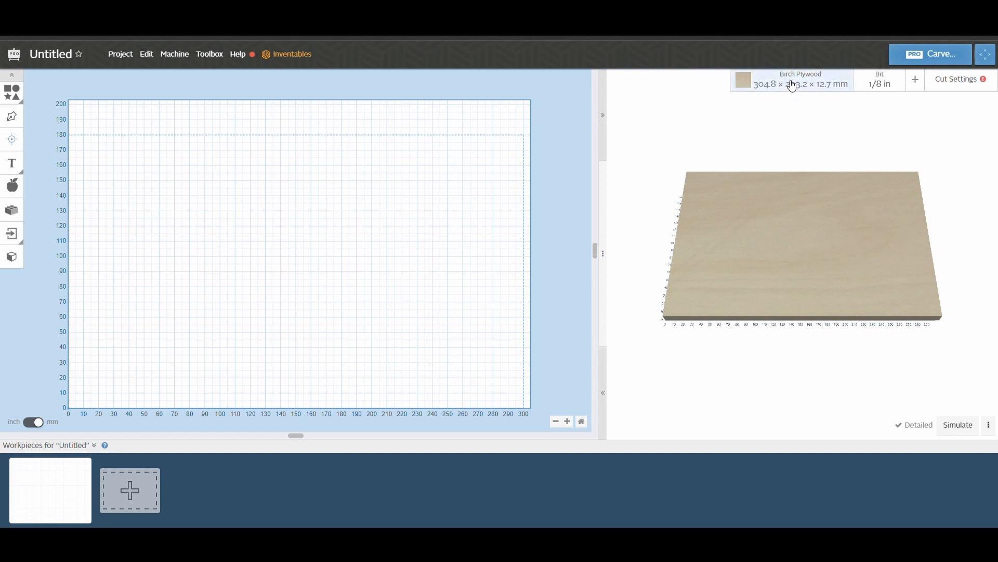
# Step: Choose Pine as the material type for a 70 × 70 × 15 mm block
pyautogui.click(800, 78)
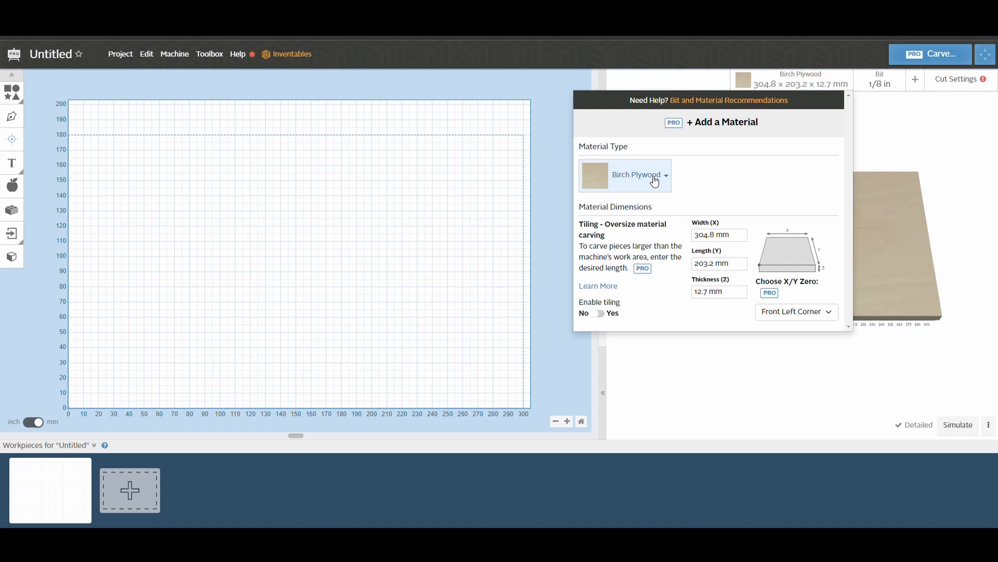
pyautogui.click(637, 175)
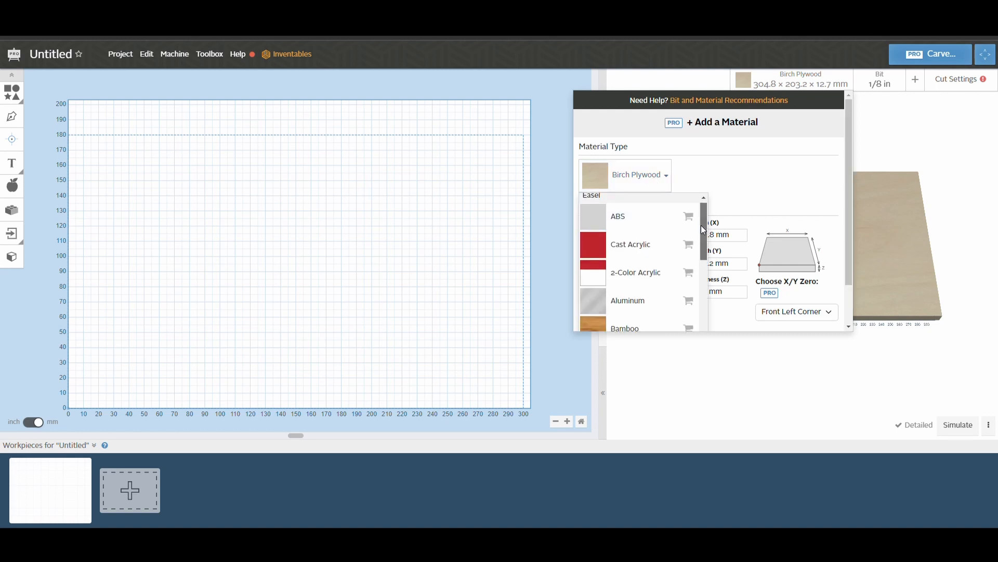
pyautogui.scroll(-3)
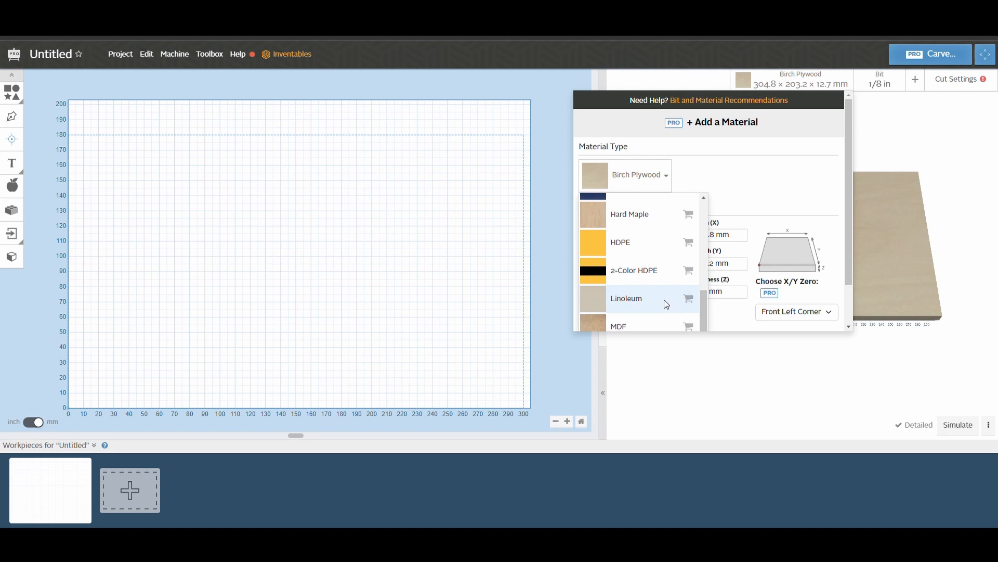
pyautogui.scroll(-3)
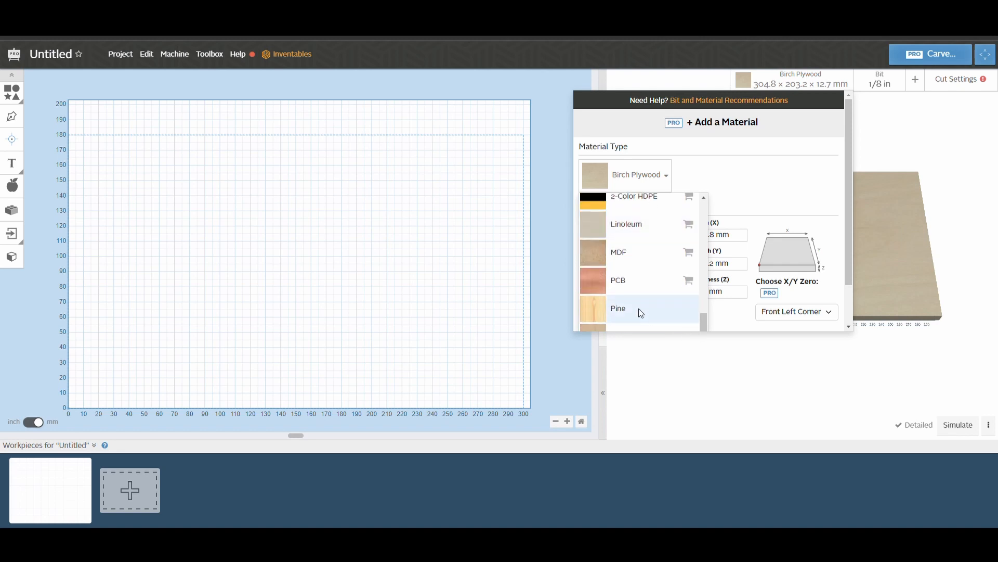
pyautogui.click(618, 308)
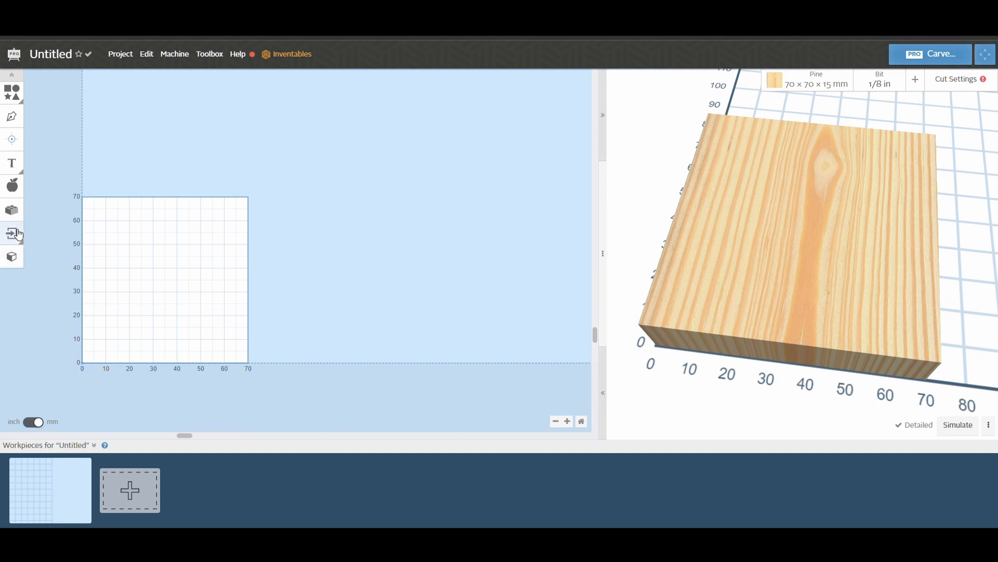
# Step: Import the horse-head STL, size it about 45 × 48 × 5.1 mm and set Position Z to 9.8 mm
pyautogui.click(11, 257)
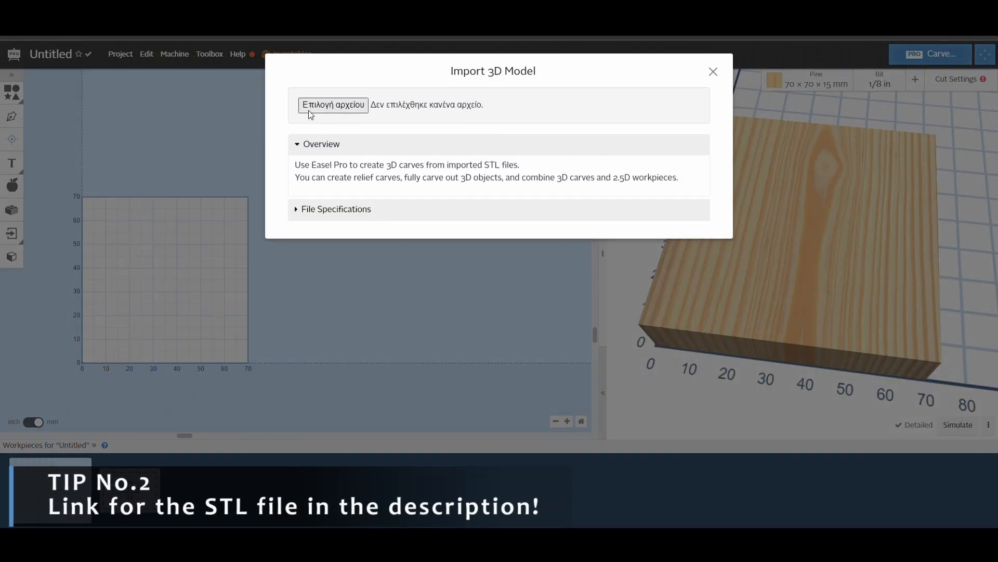
pyautogui.click(333, 105)
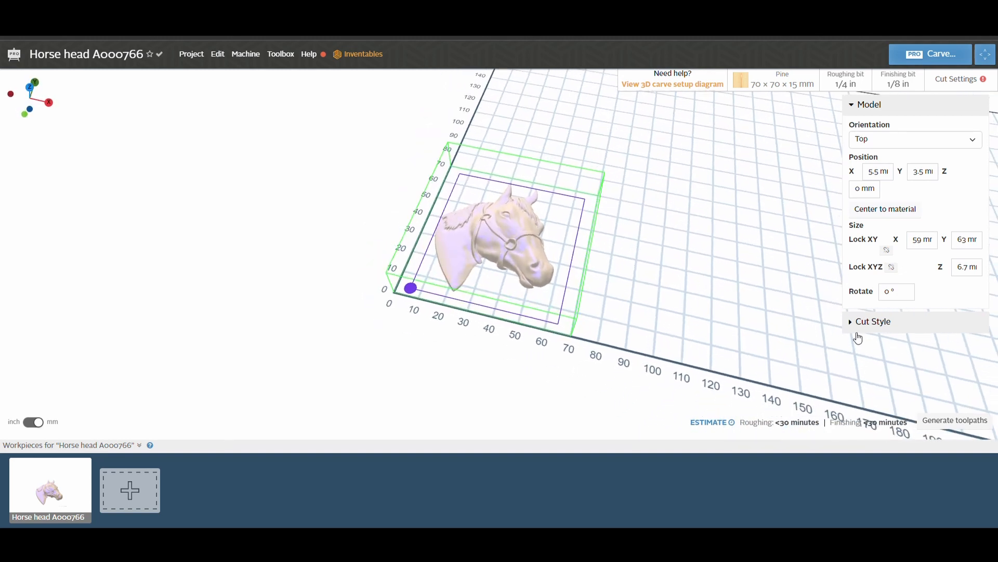
pyautogui.moveTo(896, 262)
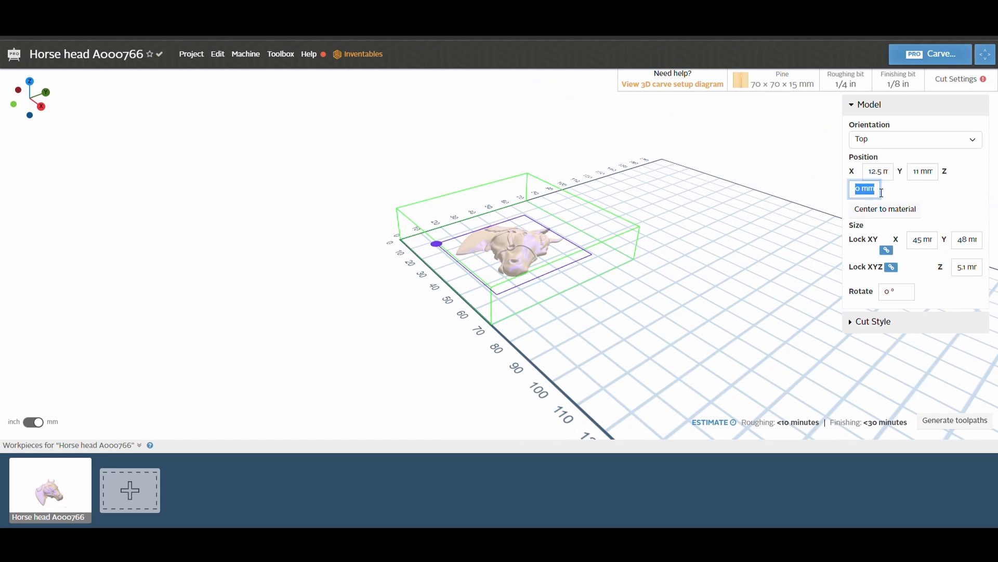
pyautogui.write('9.8')
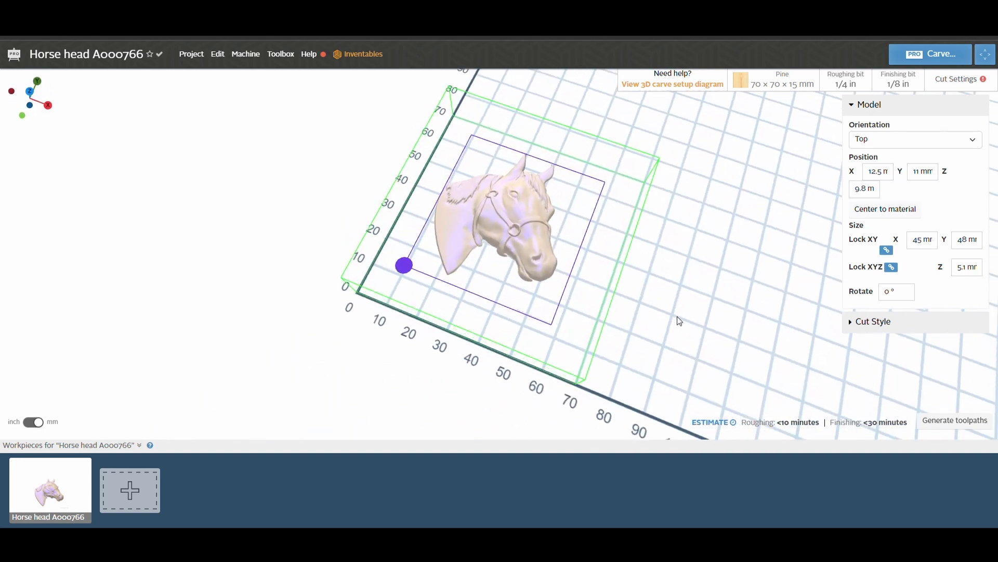
# Step: Set Rectangle Relief cut style, 5.1 mm deep with 4 mm padding, finishing along the Y axis
pyautogui.click(872, 321)
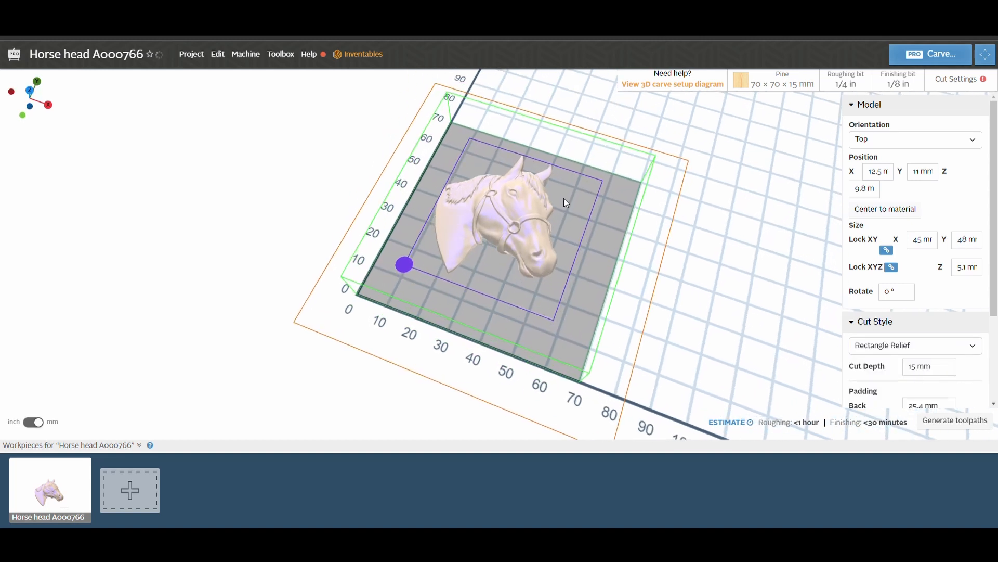
pyautogui.moveTo(619, 213)
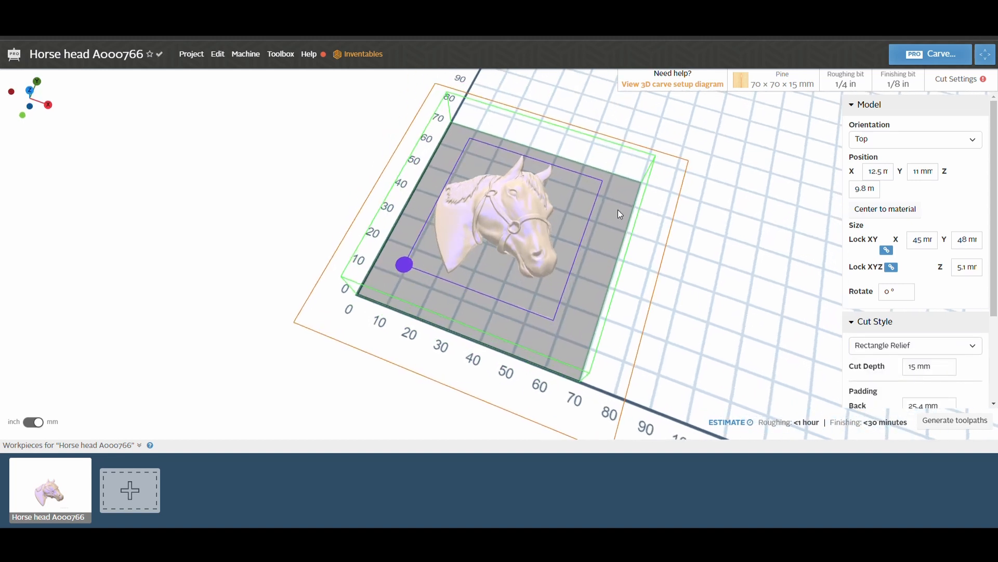
pyautogui.scroll(-3)
pyautogui.write('4')
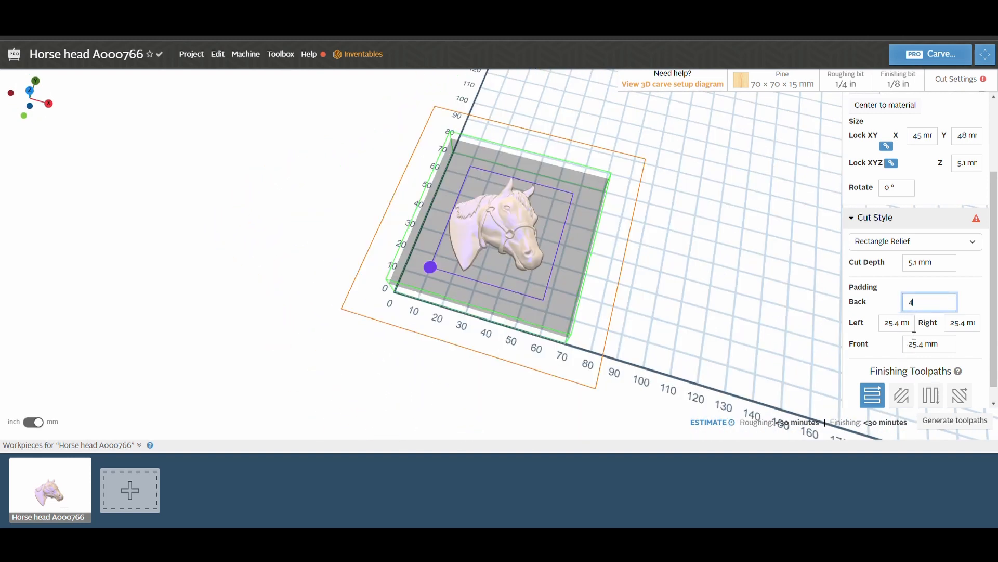
pyautogui.click(896, 322)
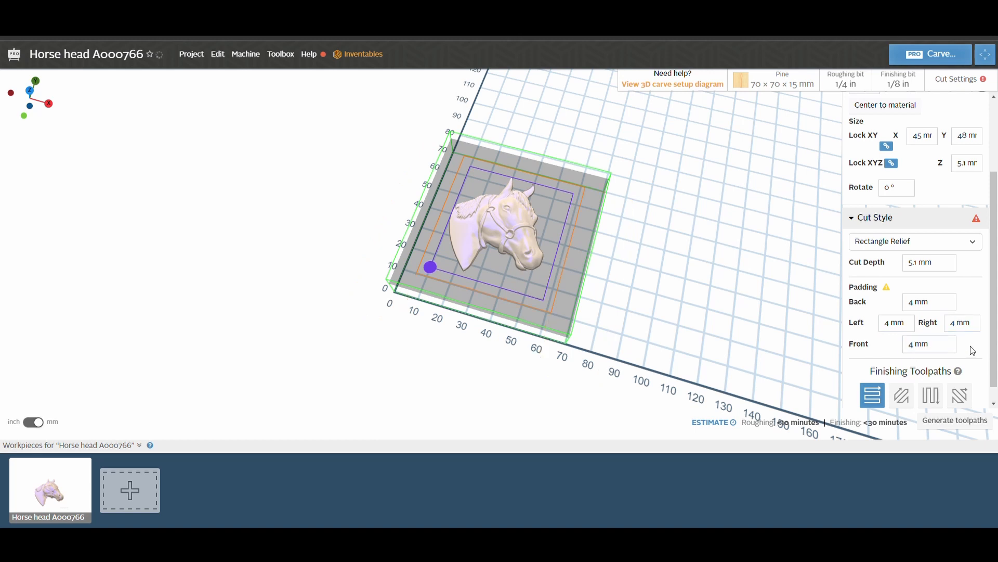
pyautogui.moveTo(886, 287)
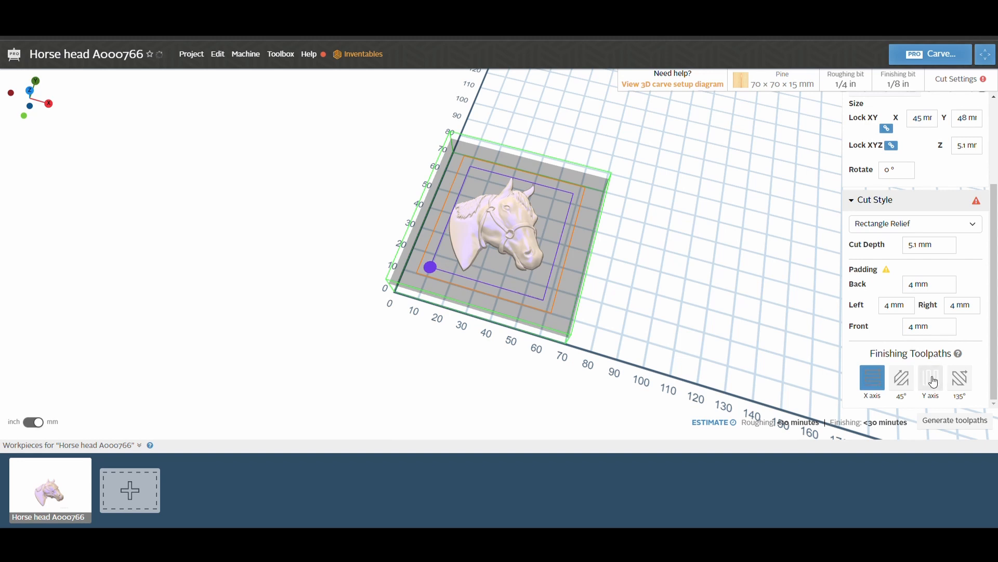
pyautogui.click(930, 377)
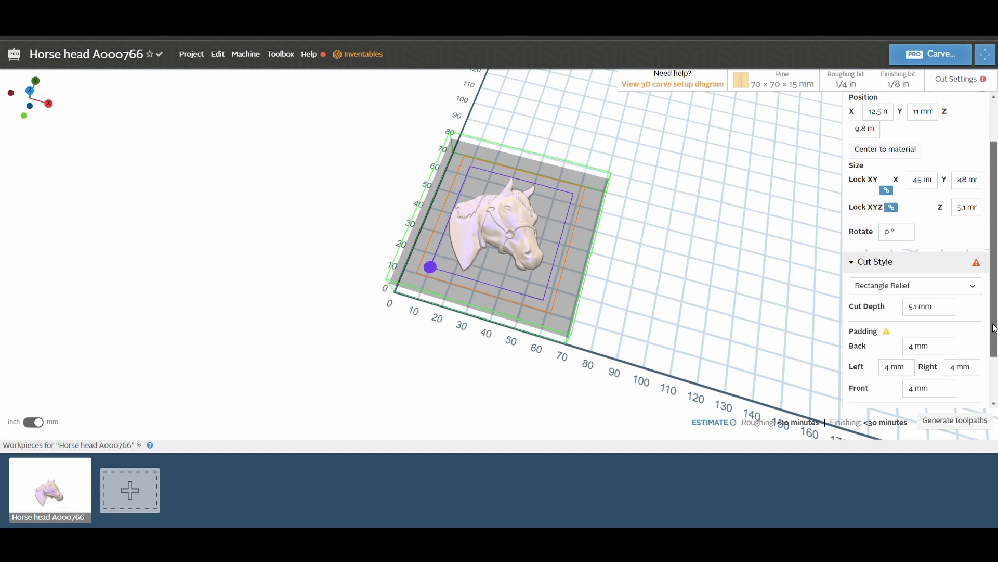
# Step: Select a 1/8 in roughing bit and a custom 0.5 mm ballnose finishing bit
pyautogui.scroll(3)
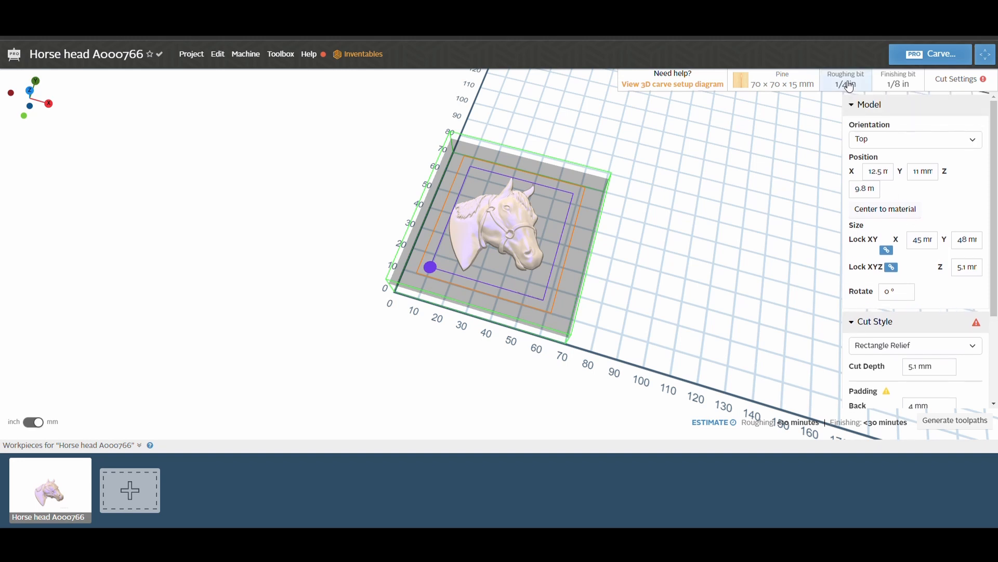
pyautogui.click(846, 79)
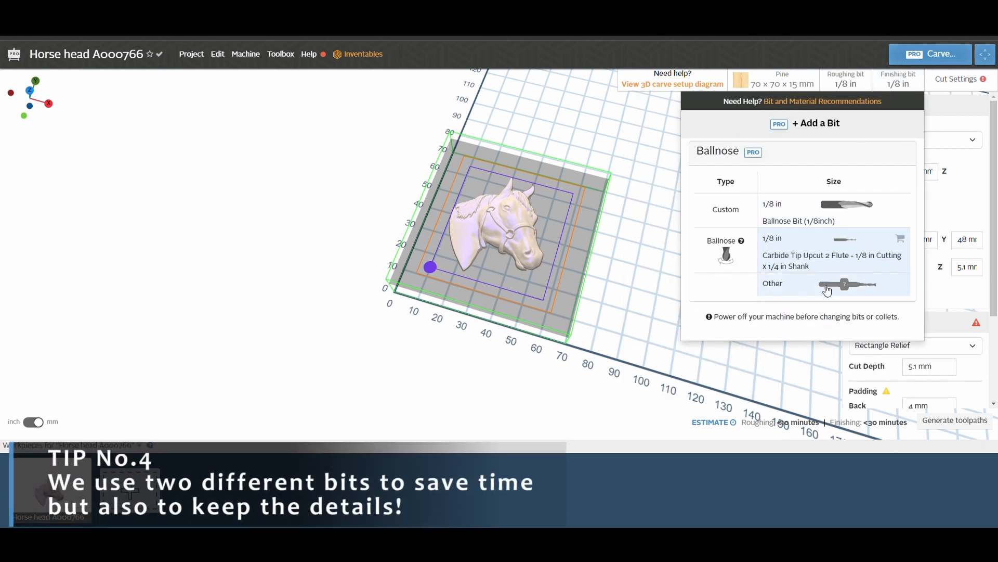
pyautogui.moveTo(831, 291)
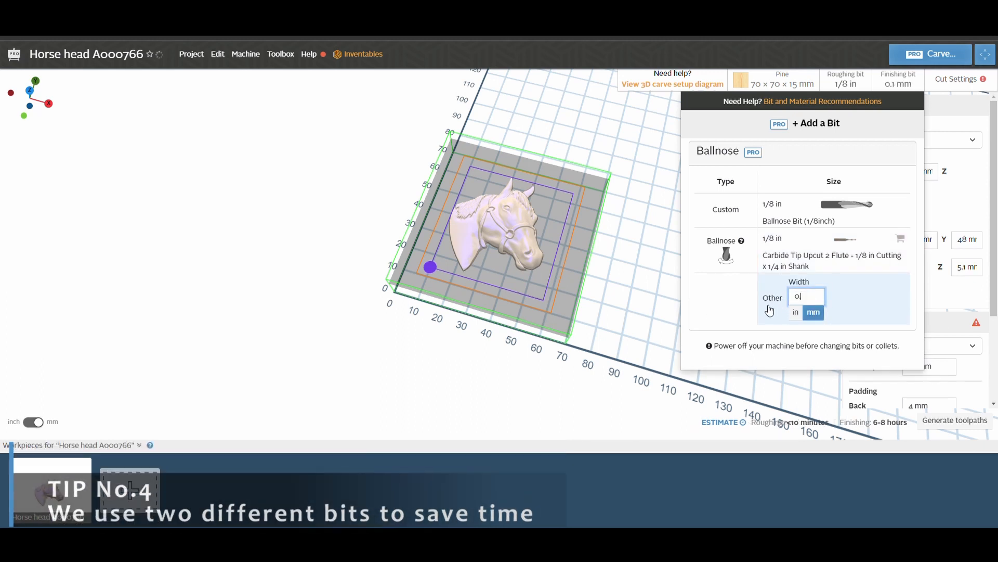
pyautogui.write('.5')
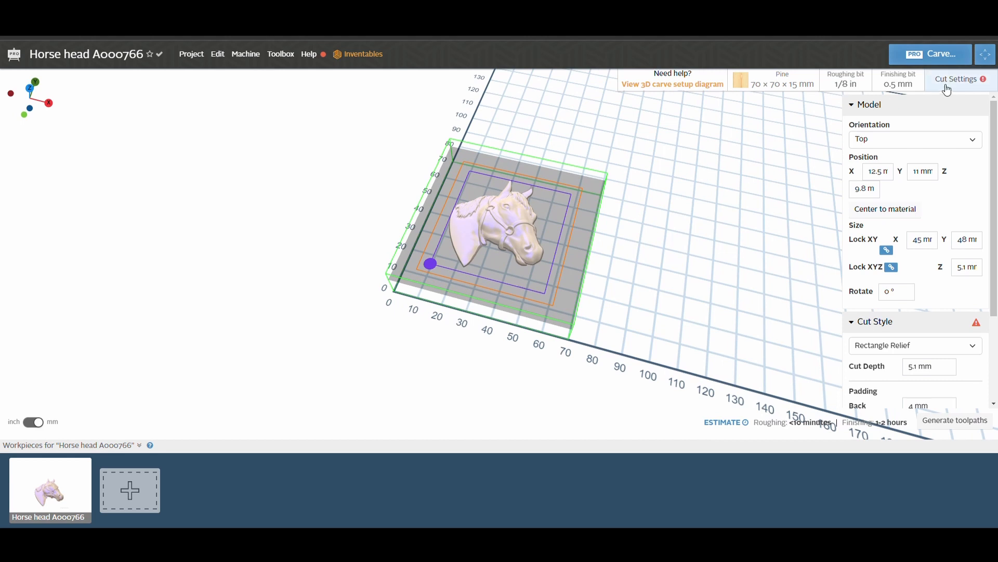
pyautogui.moveTo(949, 89)
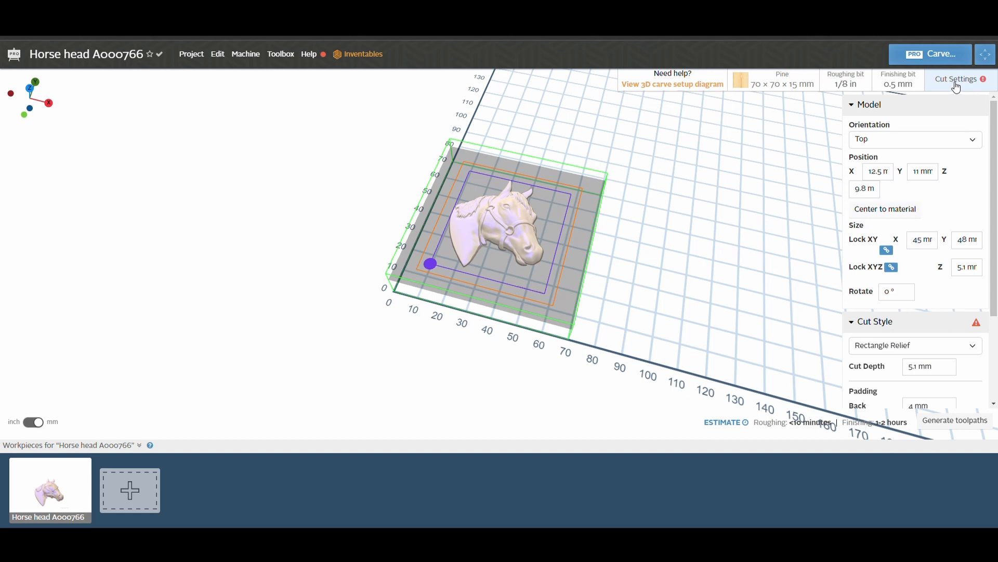
# Step: Set manual roughing values — 420 mm/min feed, 220 plunge, 0.2 mm per pass — and manual finishing
pyautogui.click(956, 78)
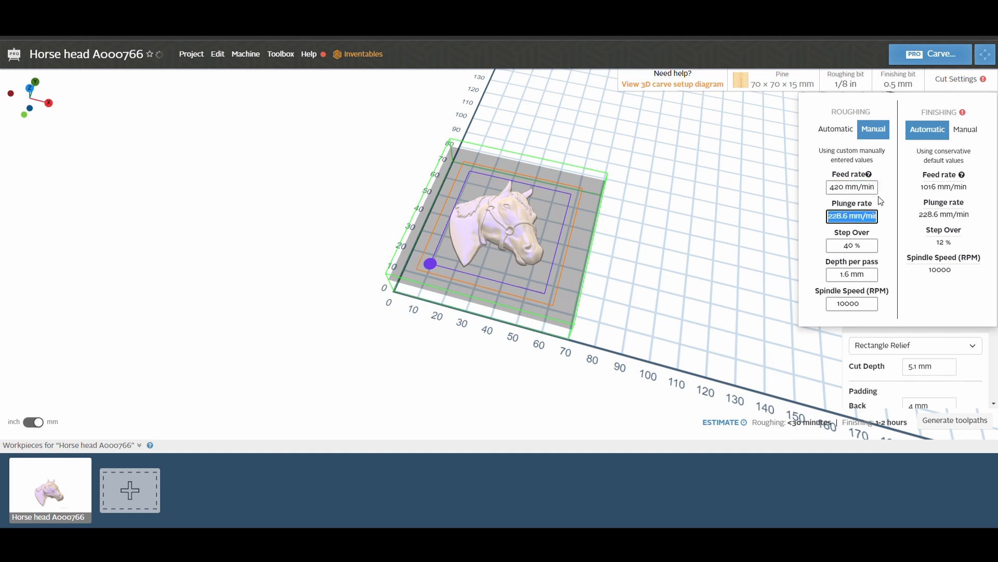
pyautogui.write('220')
pyautogui.click(851, 273)
pyautogui.write('0.2')
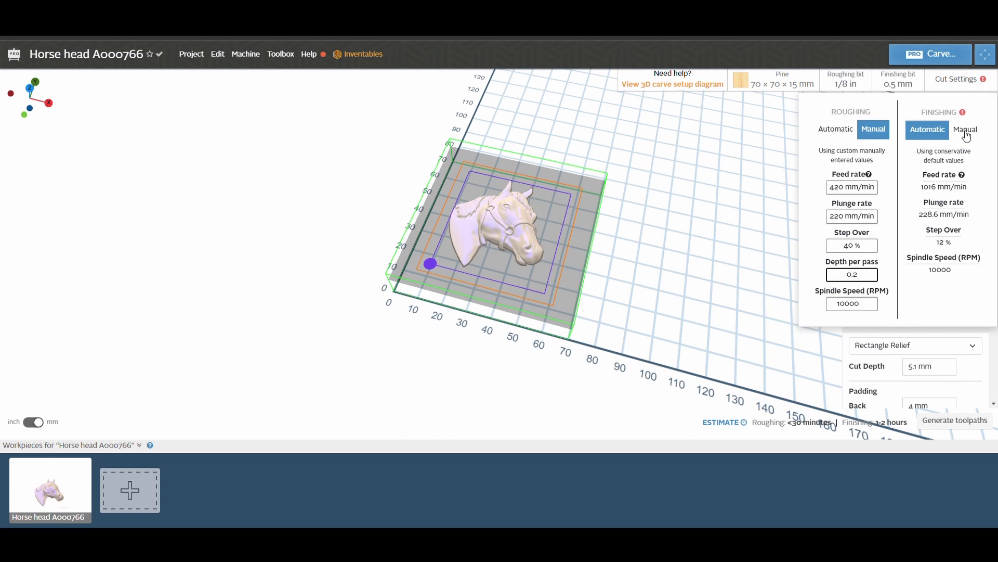
pyautogui.click(965, 129)
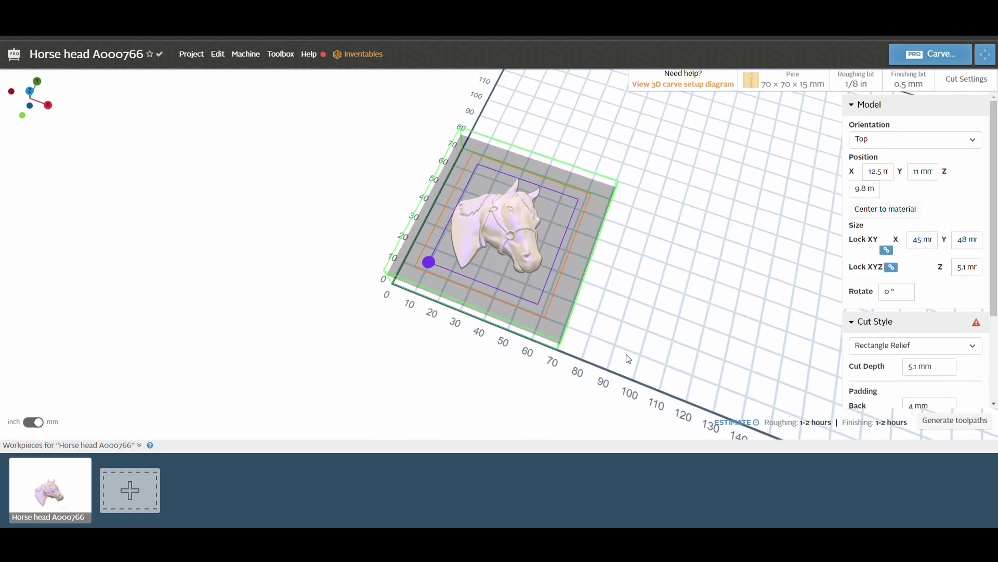
# Step: Generate the toolpaths and preview the finished horse-head carve with toolpath lines
pyautogui.click(955, 419)
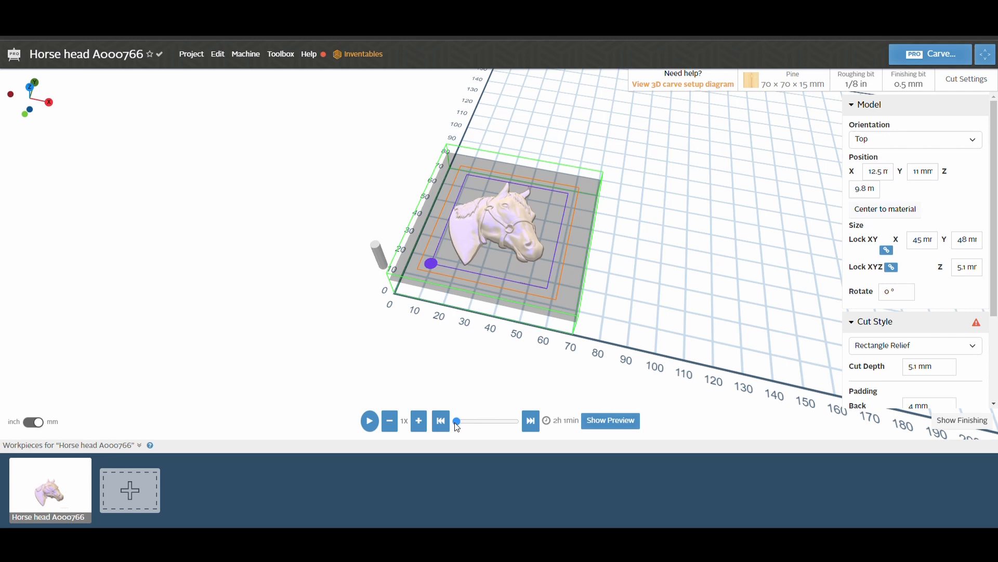
pyautogui.click(609, 419)
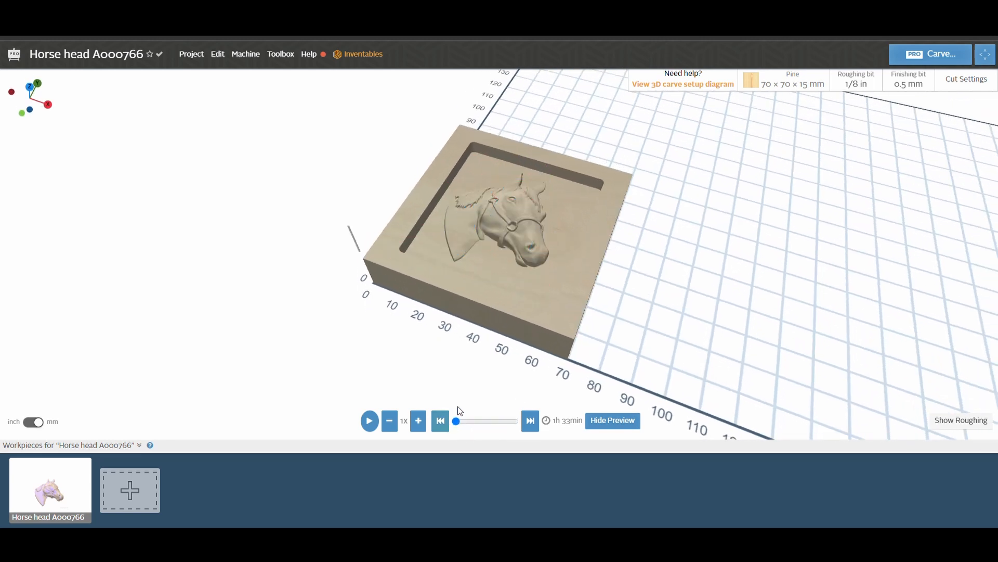
pyautogui.click(529, 420)
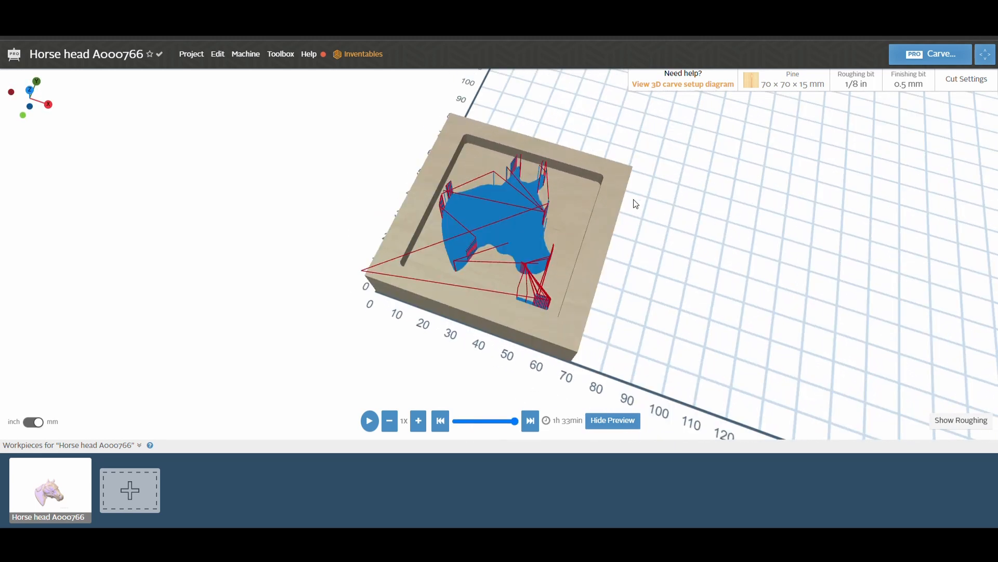